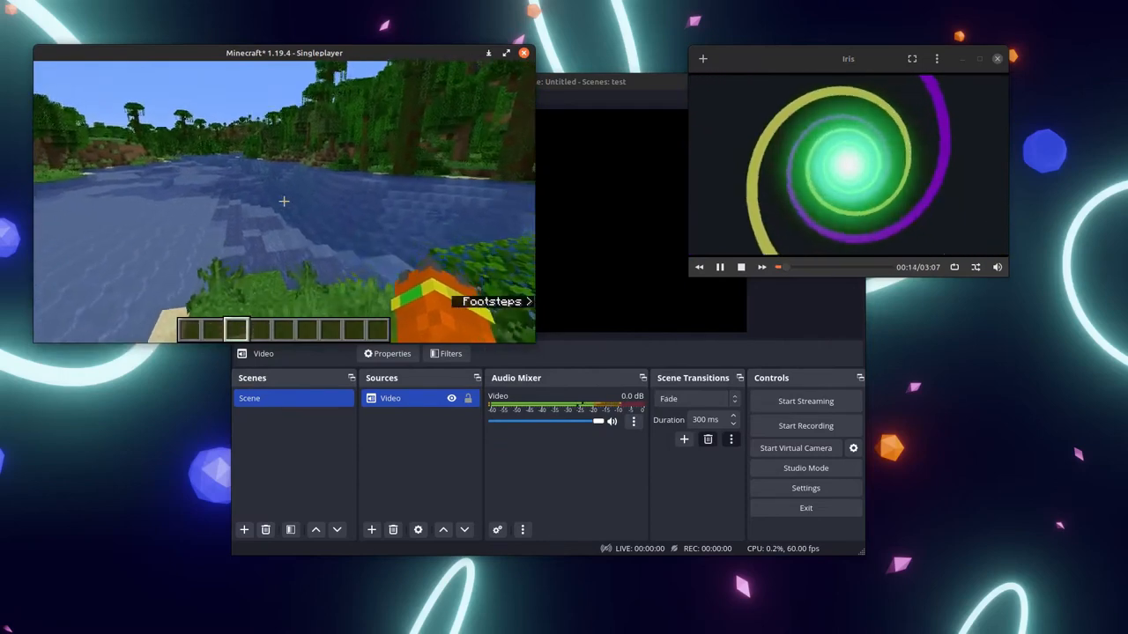
Create a new Application Audio Capture (PipeWire) source named 'Game'
left_click(371, 530)
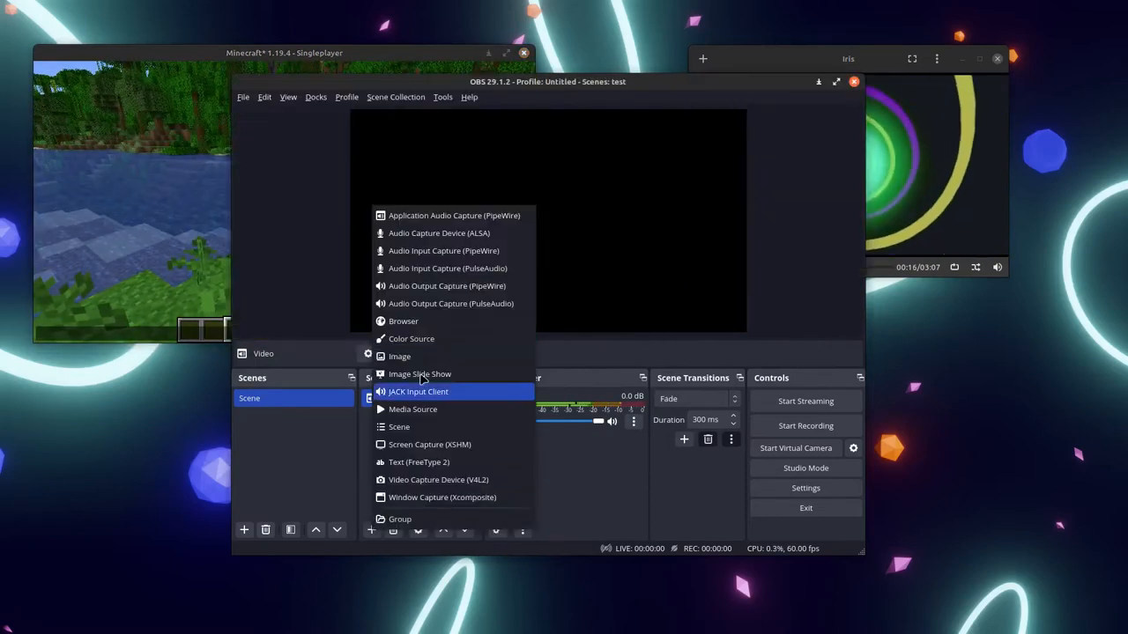
left_click(454, 215)
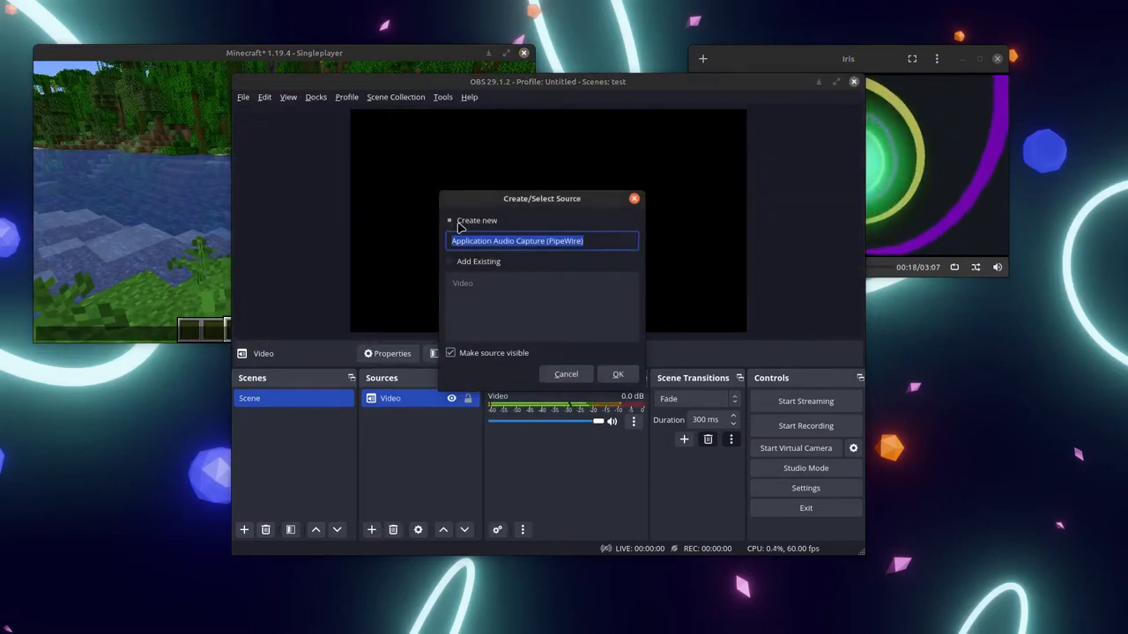
left_click(618, 373)
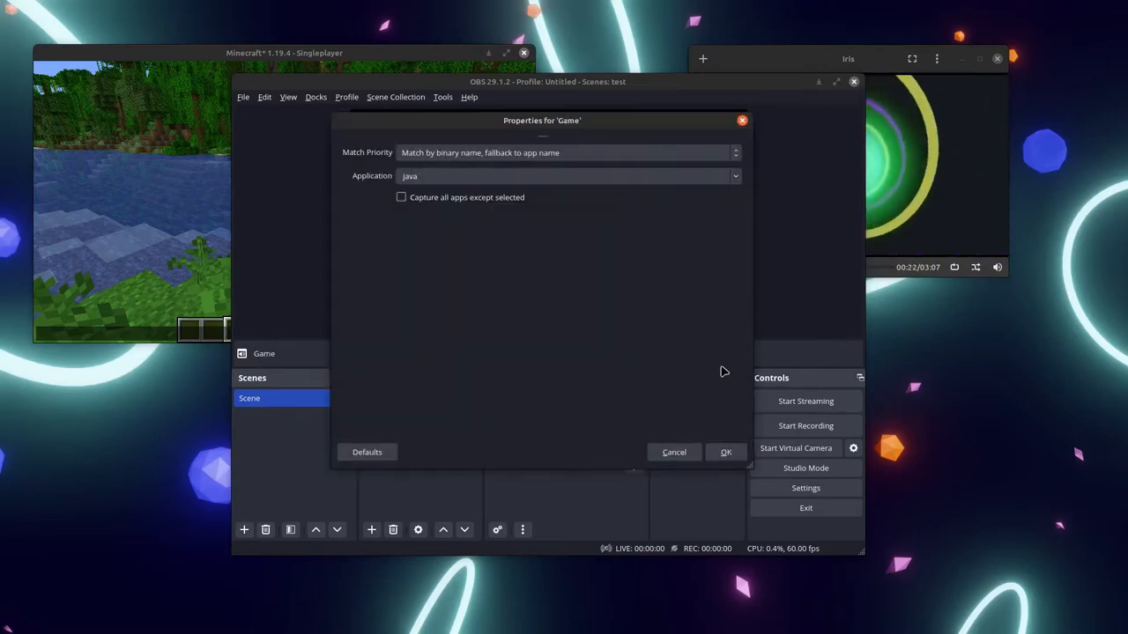
Confirm java as the captured application in the Game source properties
left_click(725, 452)
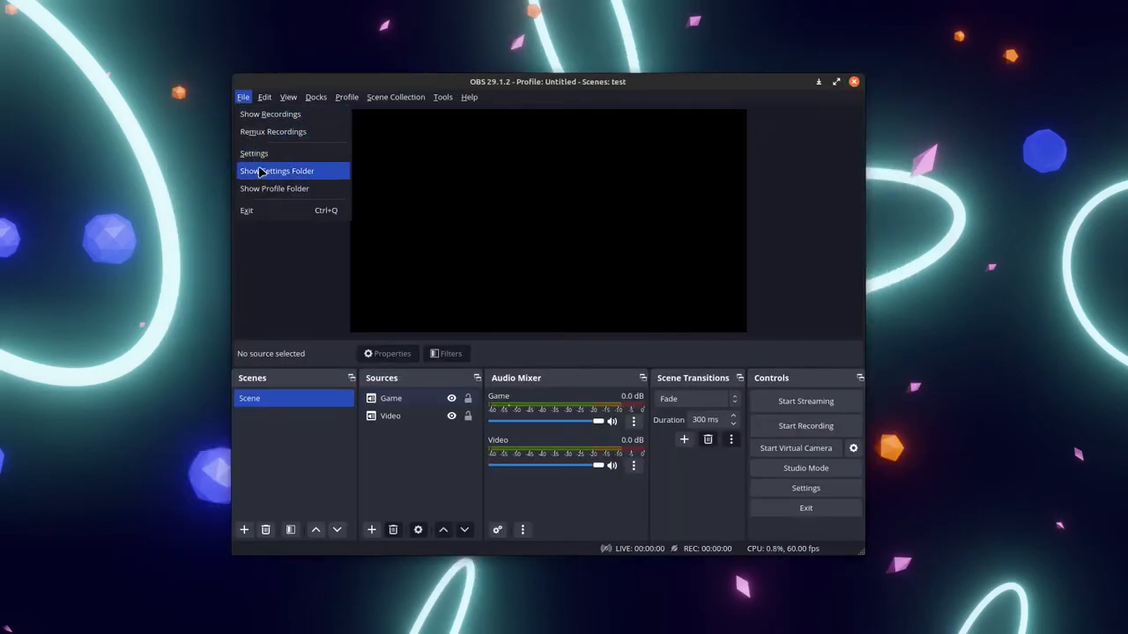
Run apt install wireplumber in a terminal
left_click(275, 170)
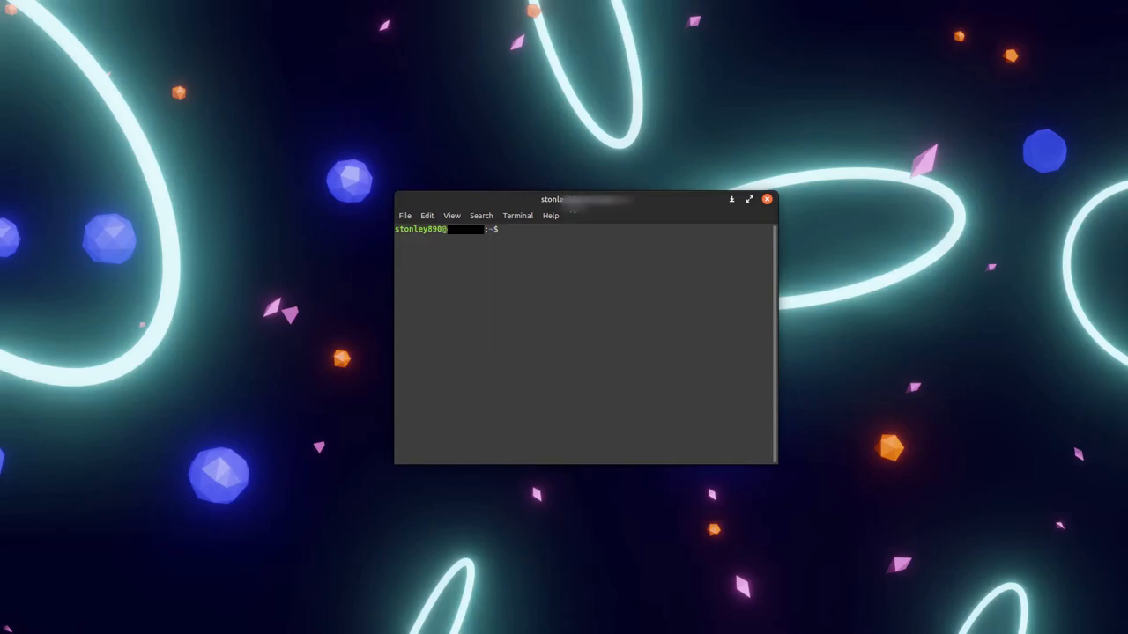
type("apt install wireplumber")
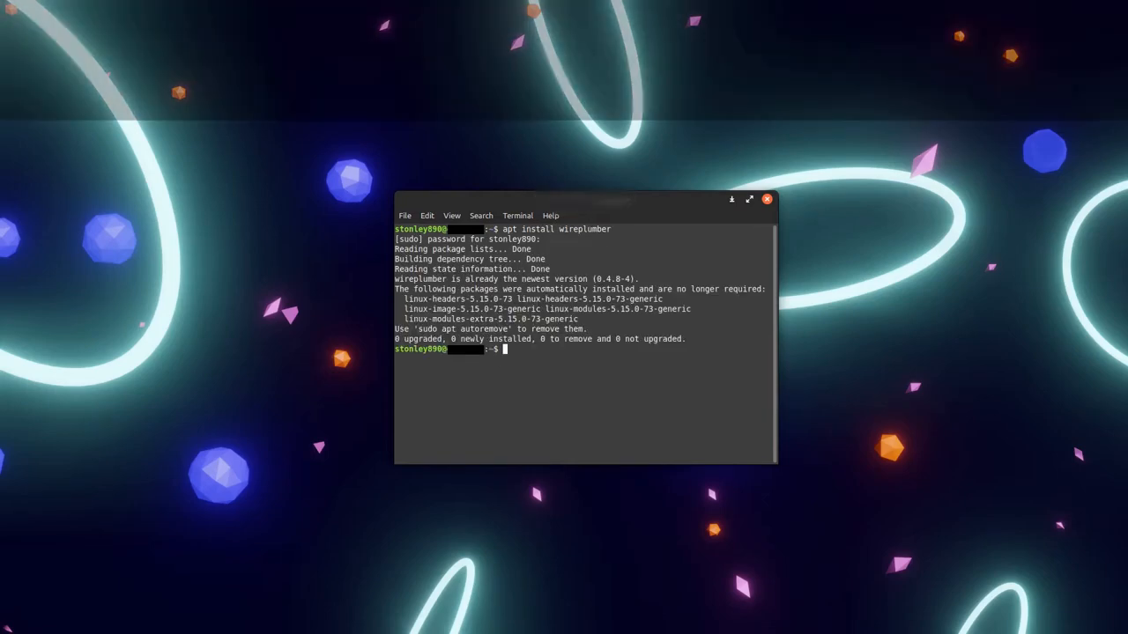
Run systemctl --user --now enable wireplumber to start the WirePlumber service
type("systemctl")
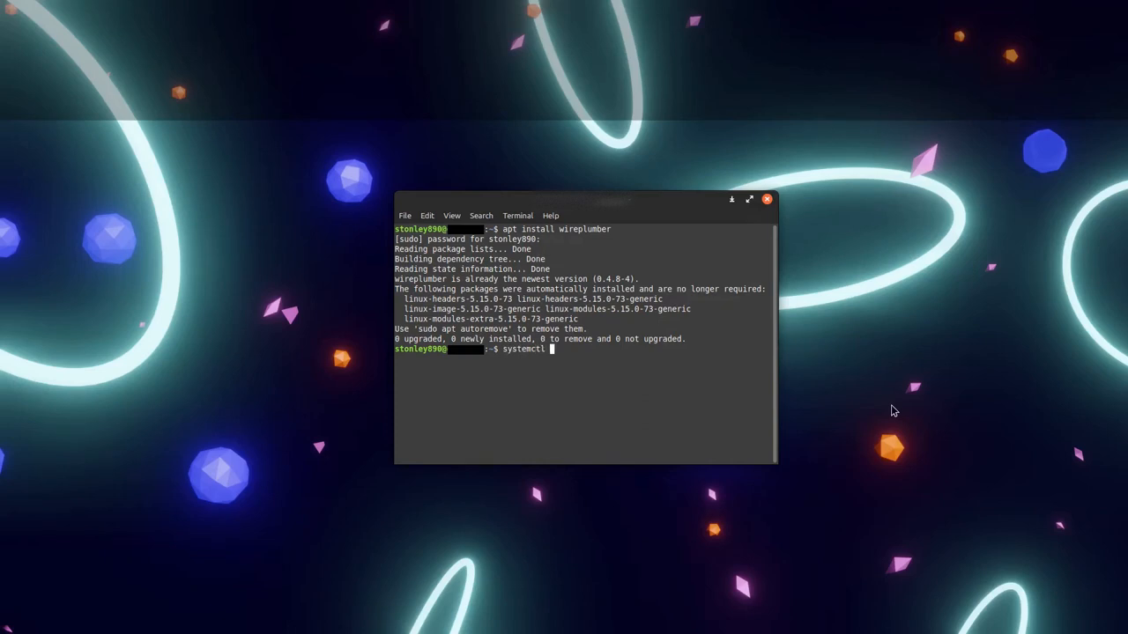
type("--user --now ena")
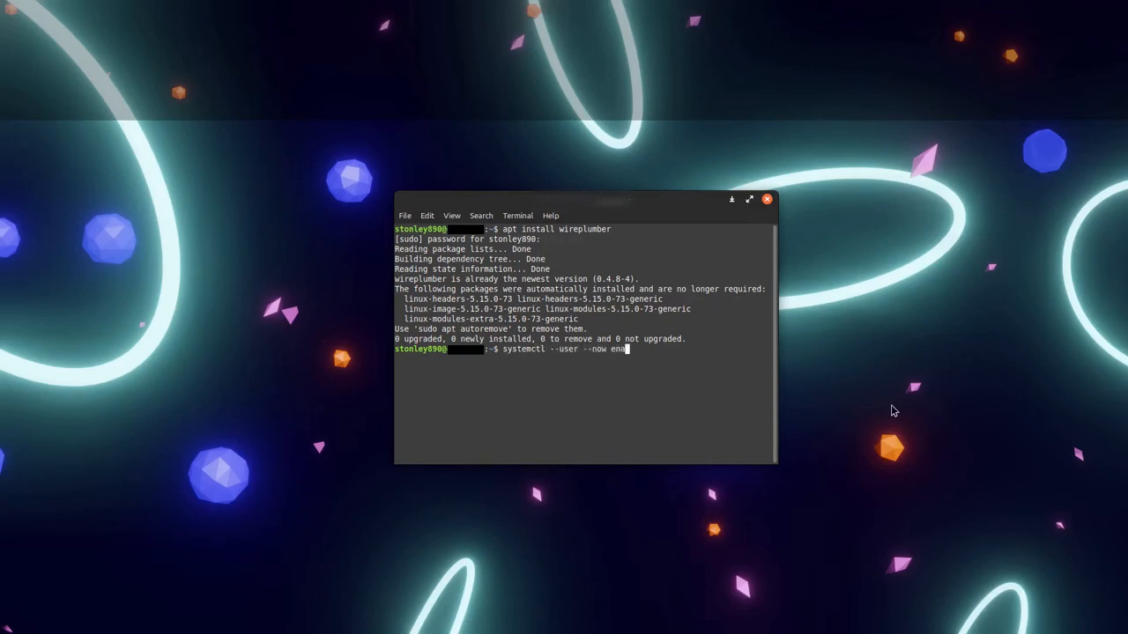
type("ble wireplumber")
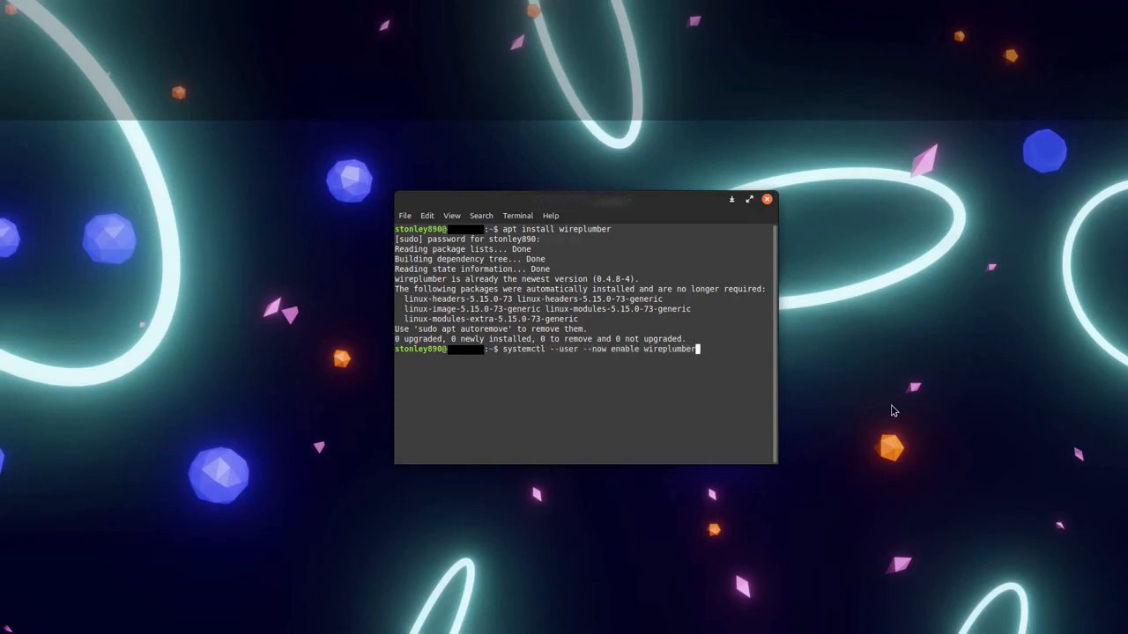
key("Return")
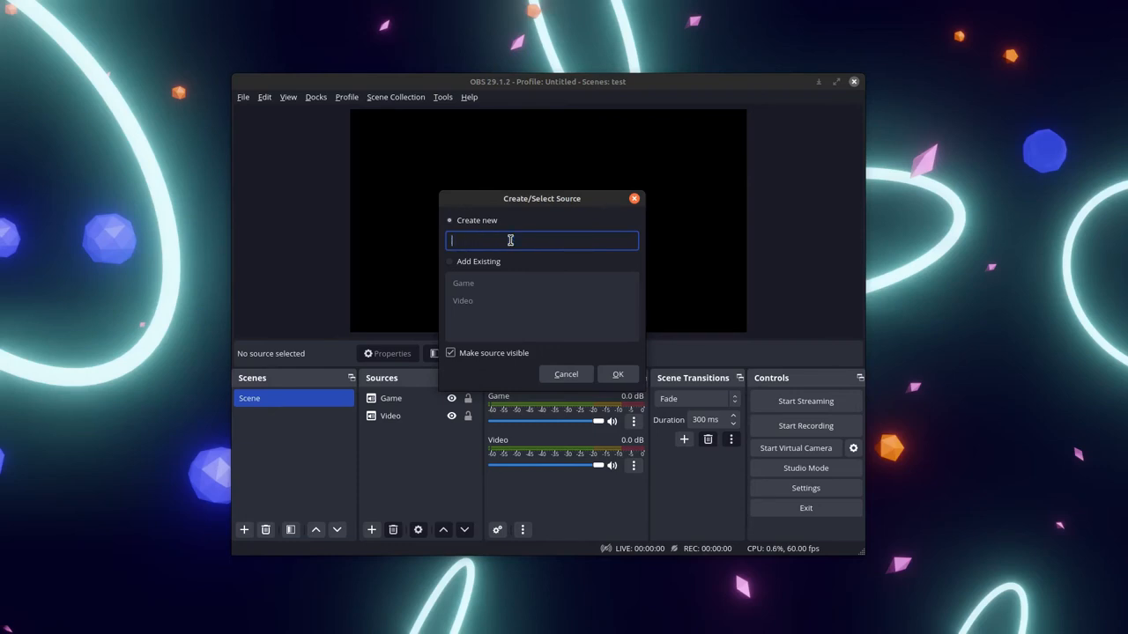
Name the new PipeWire application audio source 'Voice Chat' and create it
type("Voice Chat")
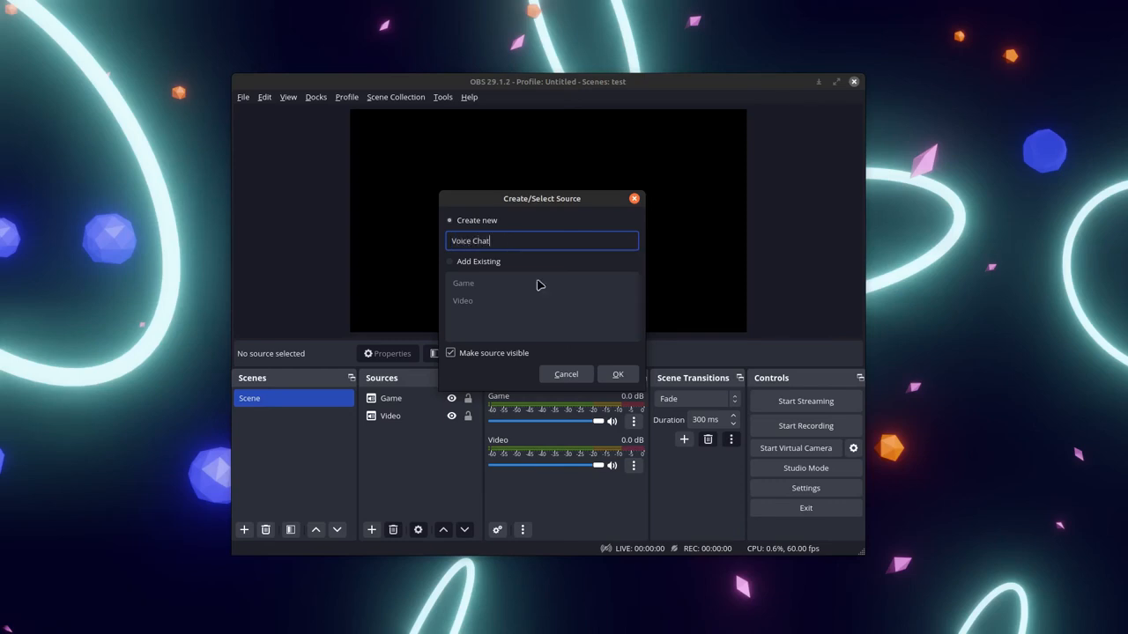
left_click(618, 373)
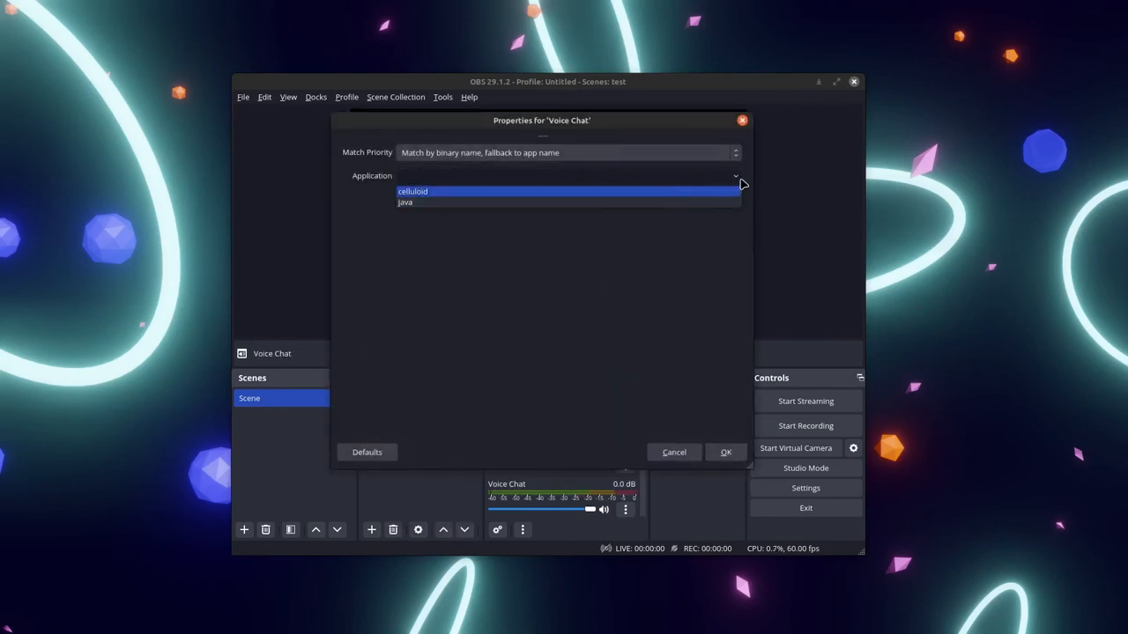